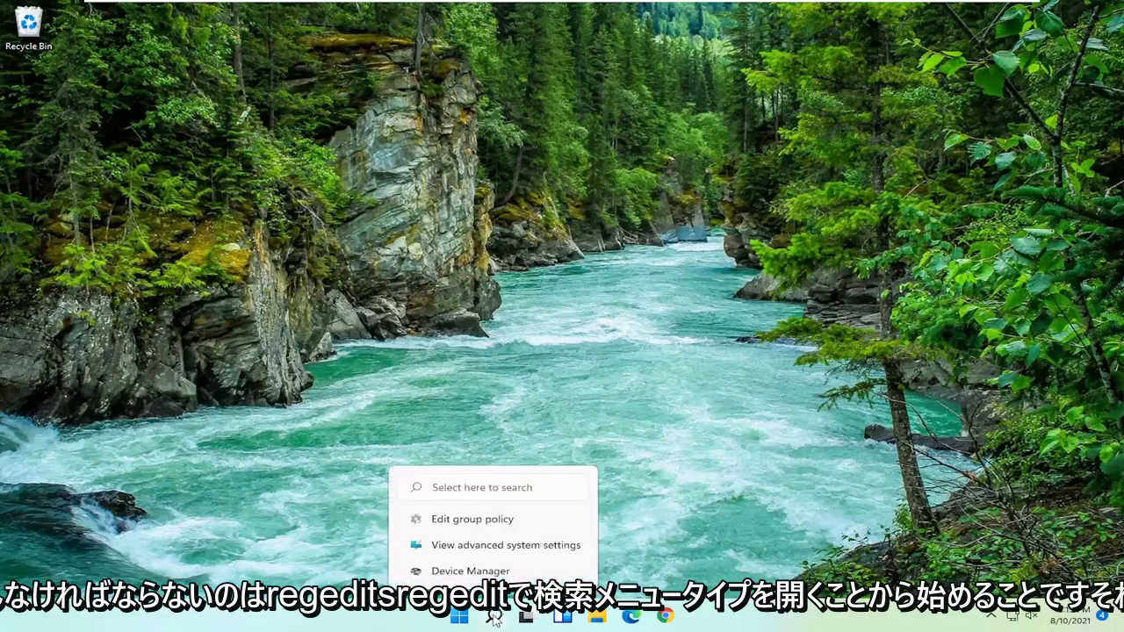
Step: Search for regedit and launch Registry Editor as administrator, approving the UAC prompt
text(regedit)
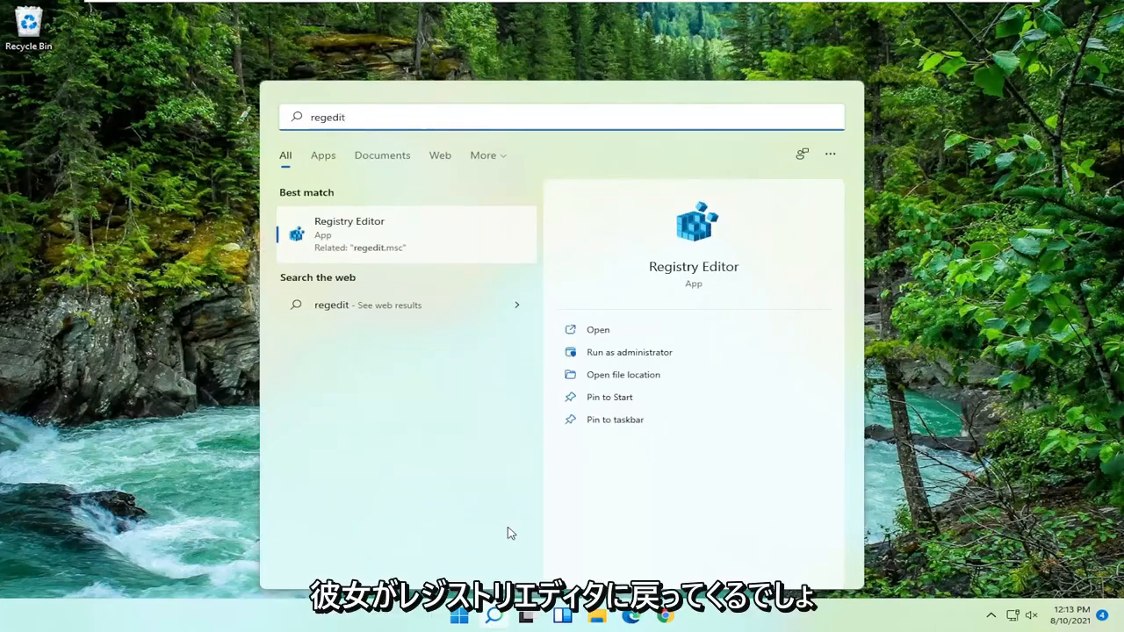
mouse_move(391, 248)
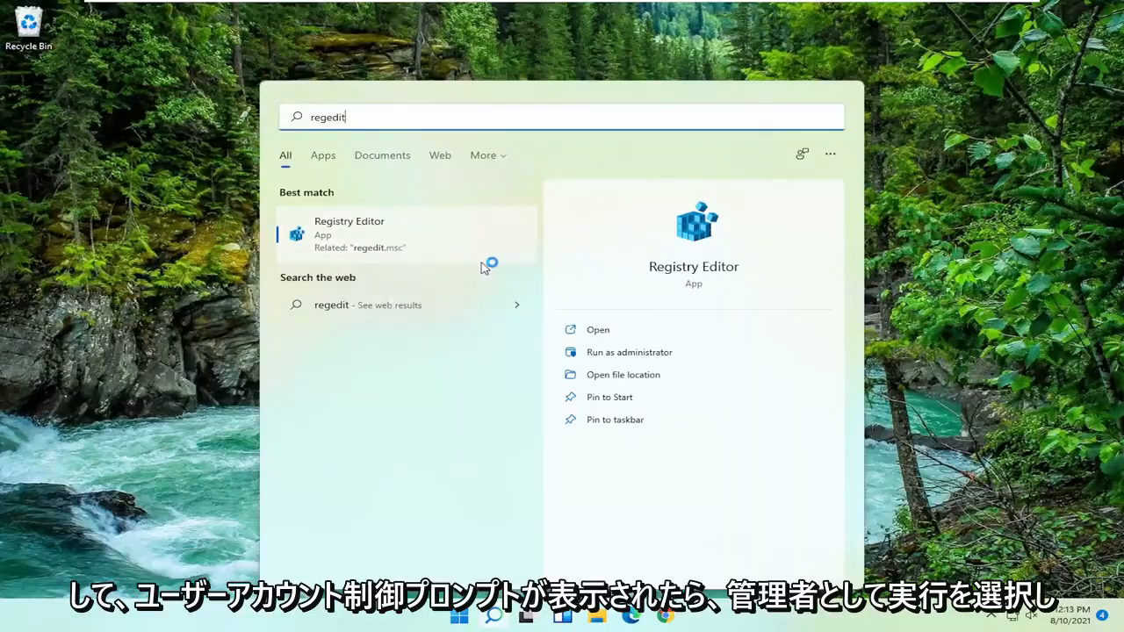
click(629, 352)
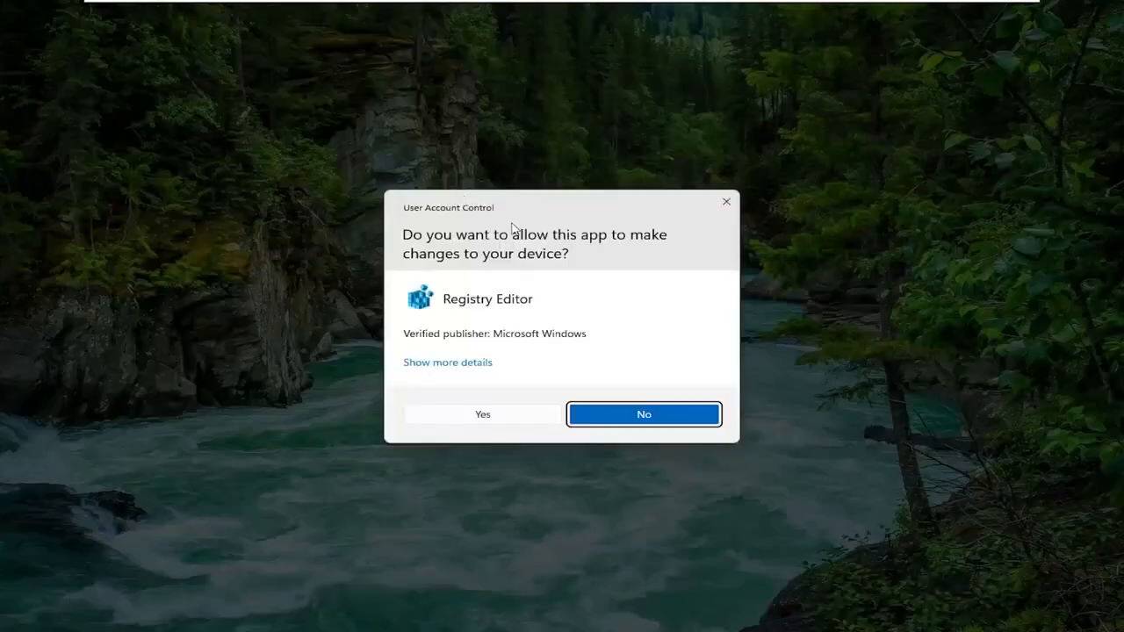
click(483, 413)
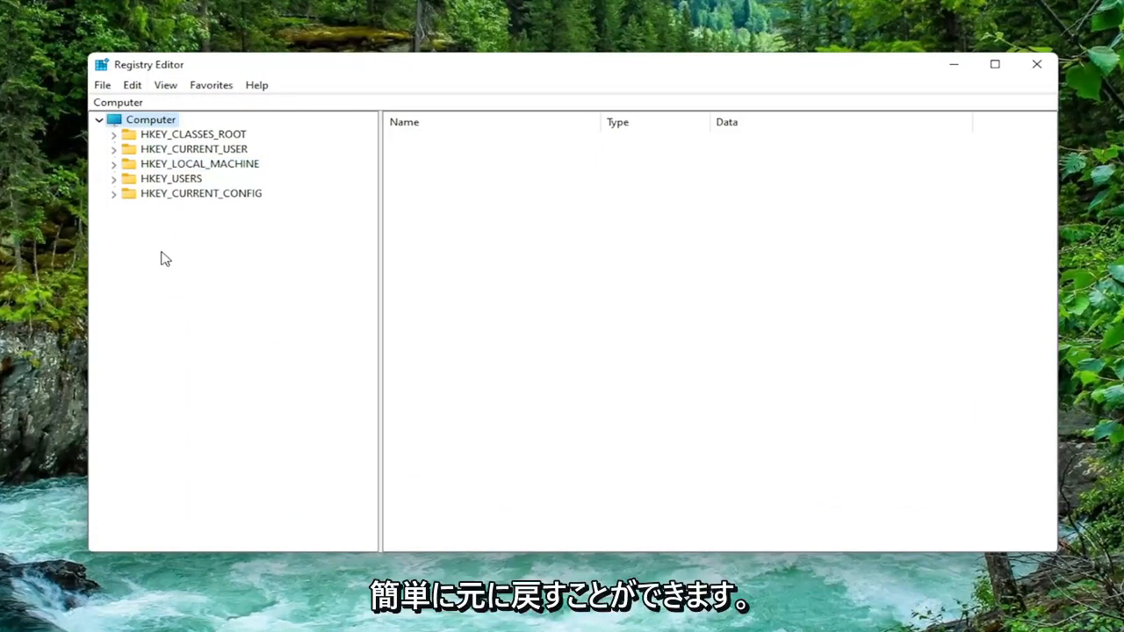
click(102, 84)
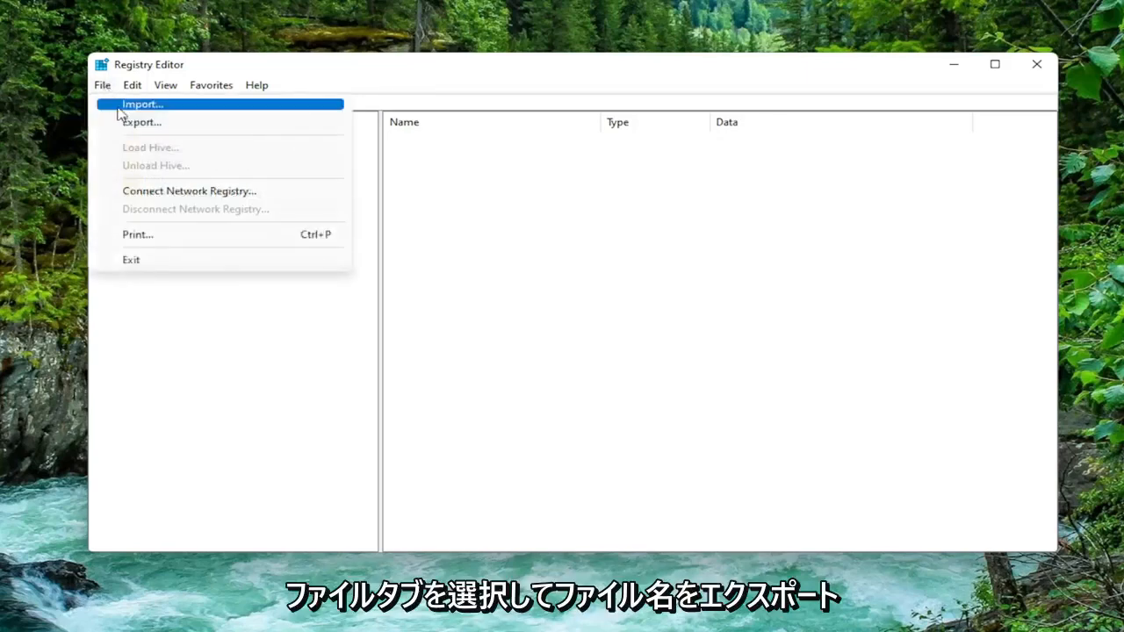
click(142, 122)
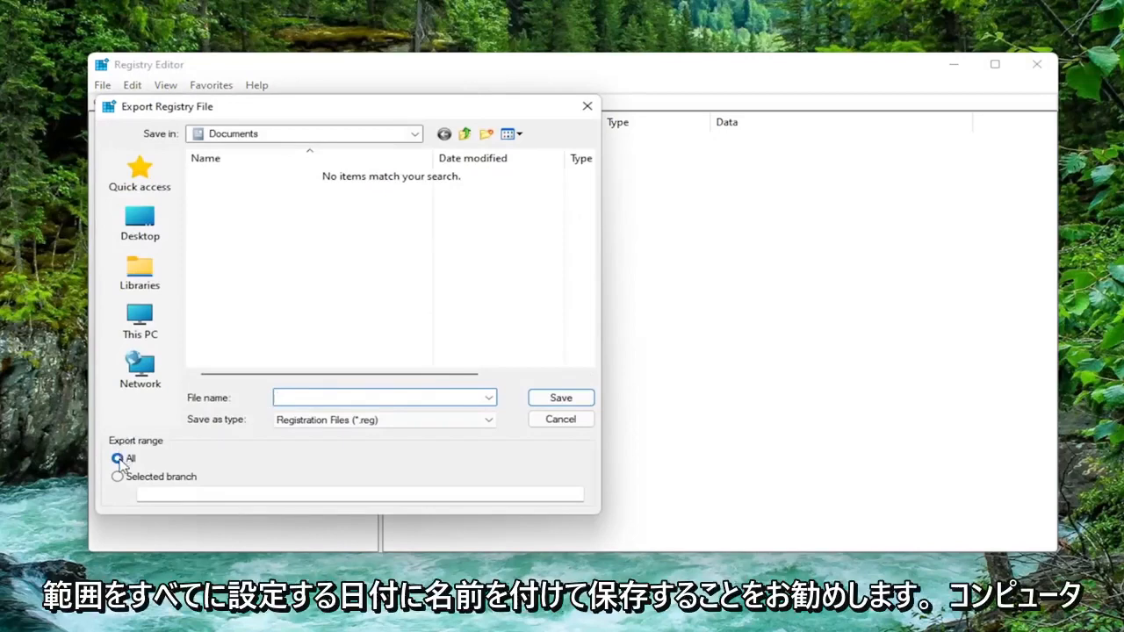
click(116, 458)
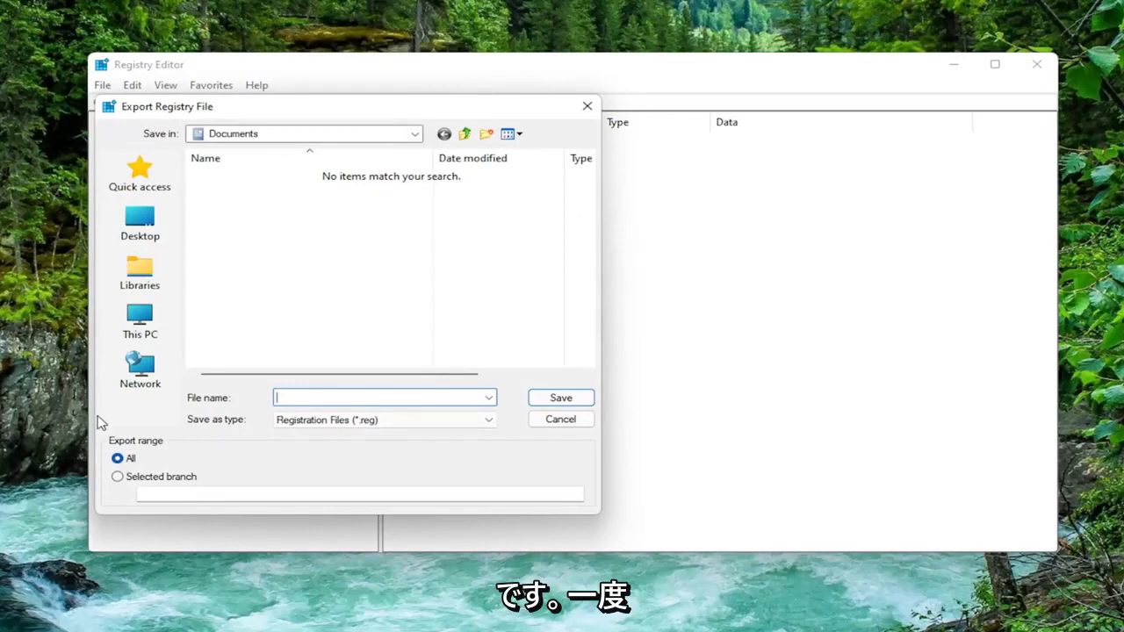
click(560, 419)
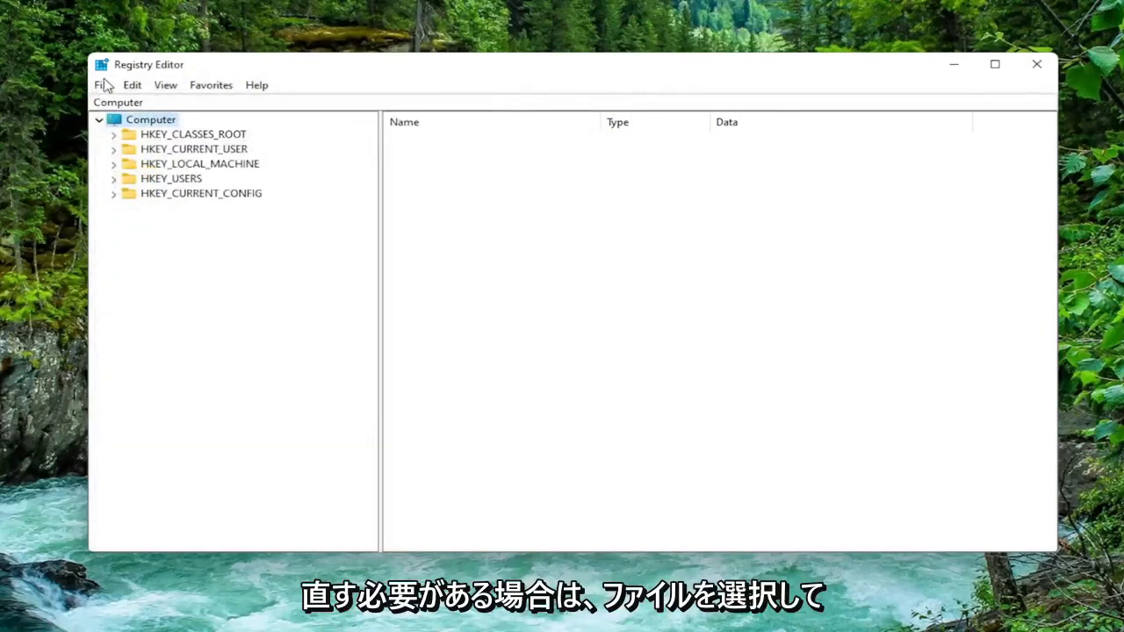
click(101, 84)
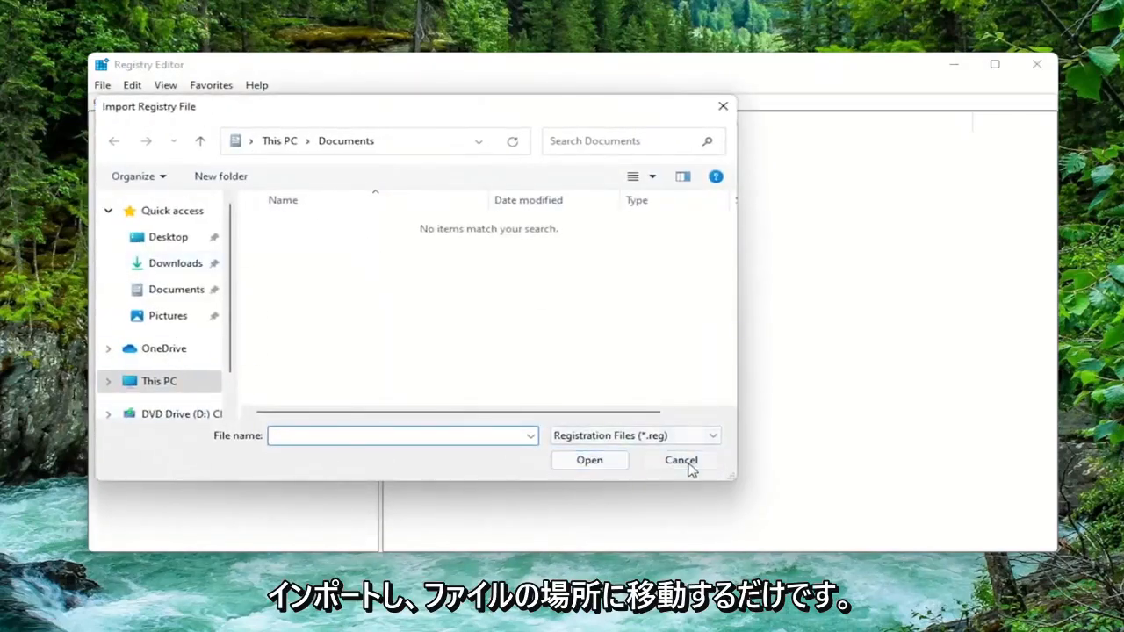
click(680, 460)
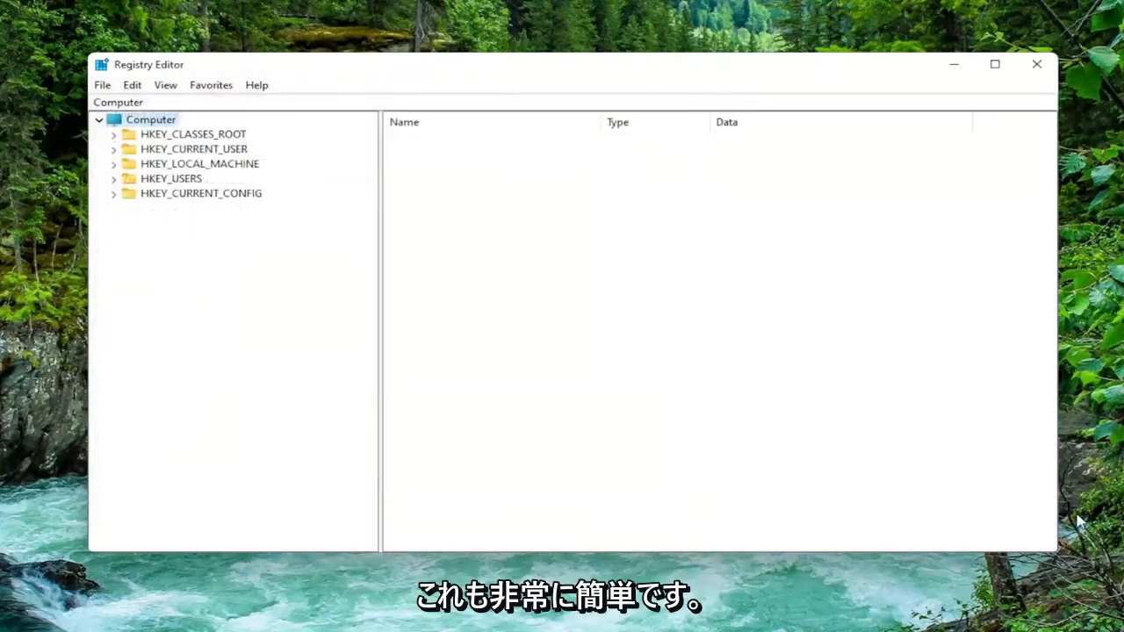
mouse_move(14, 272)
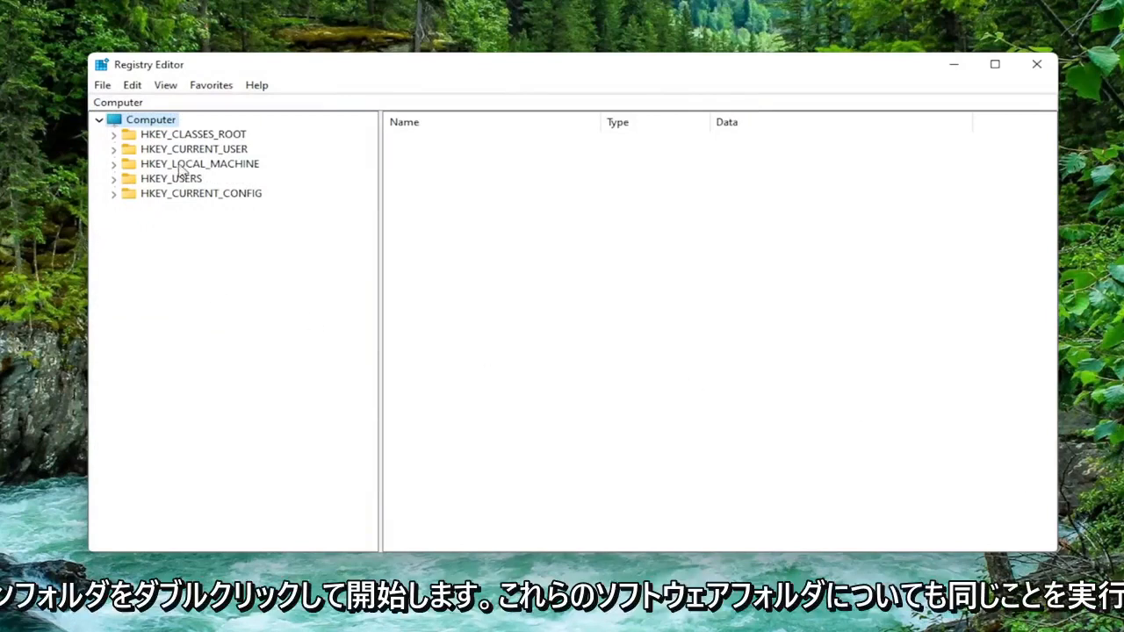
Step: Expand HKEY_LOCAL_MACHINE\SOFTWARE\Policies\Microsoft\Windows Defender to view DisableAntiSpyware (value 1)
double_click(199, 164)
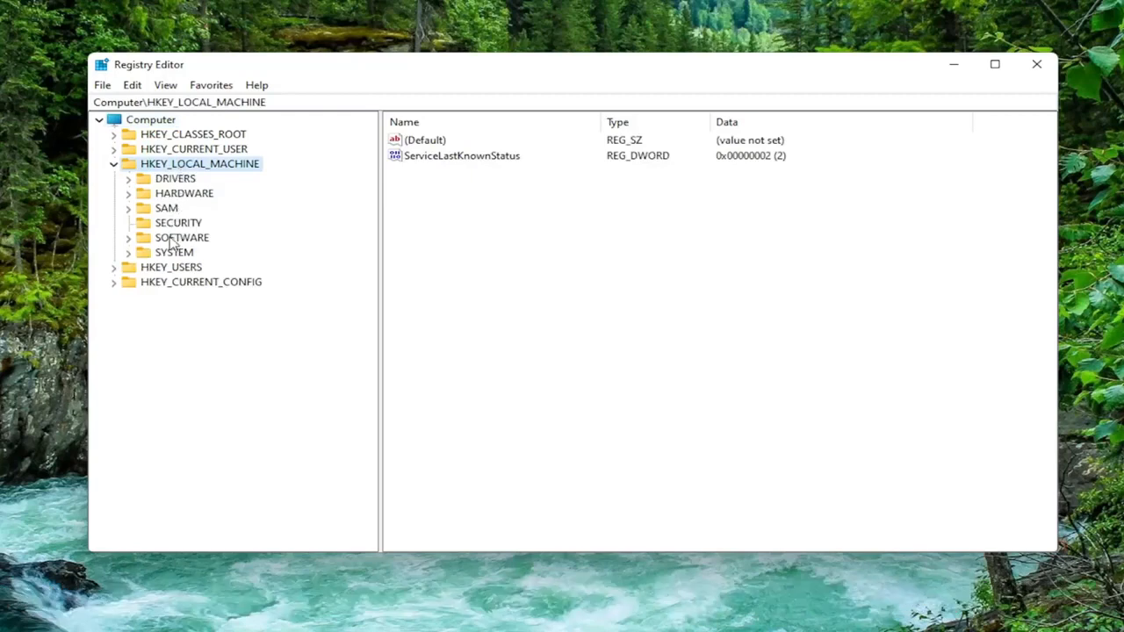
double_click(180, 237)
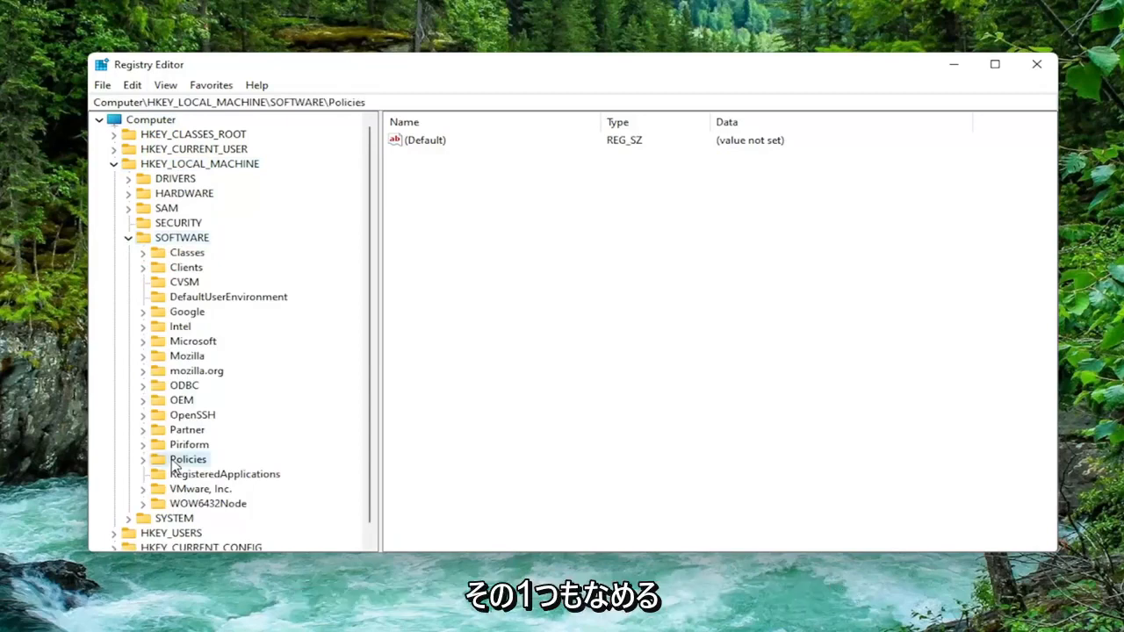
double_click(187, 460)
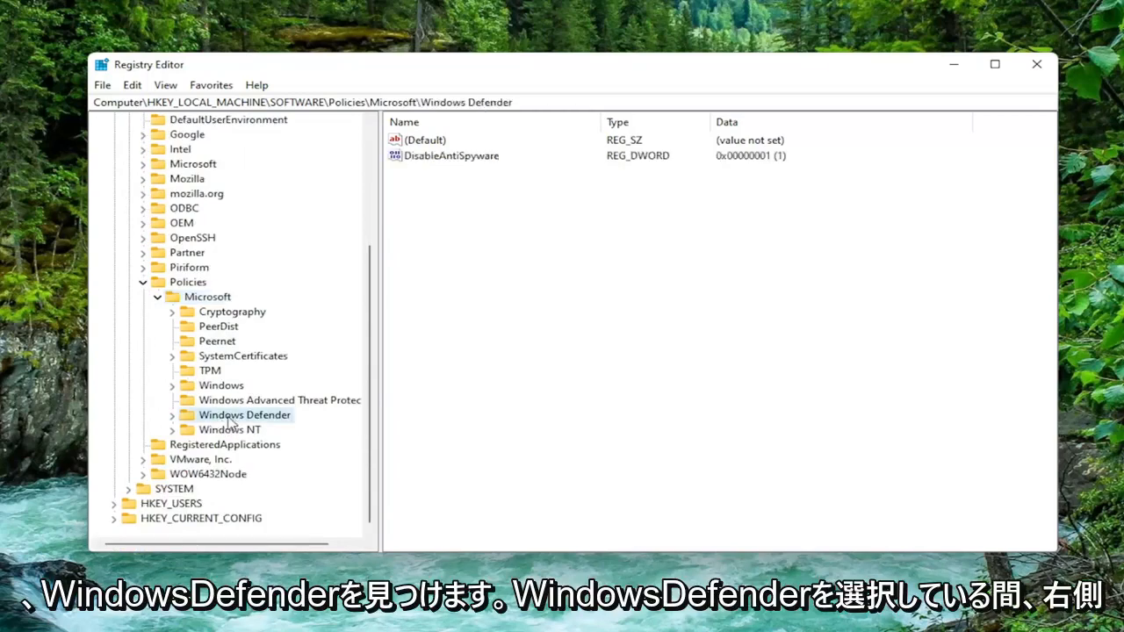
click(172, 414)
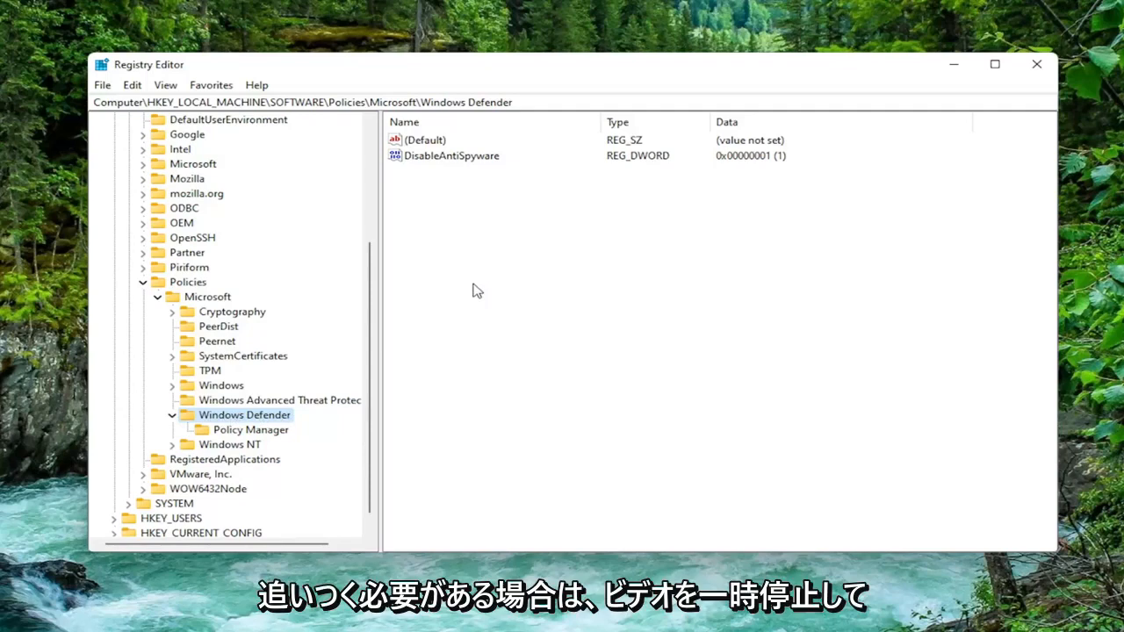
mouse_move(344, 19)
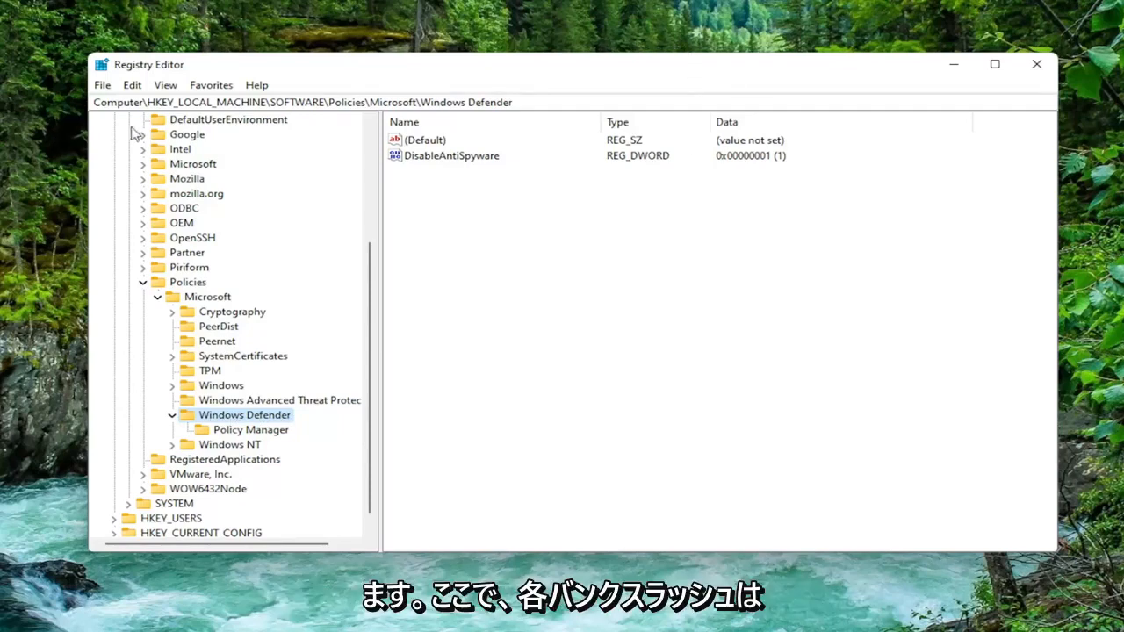
mouse_move(328, 129)
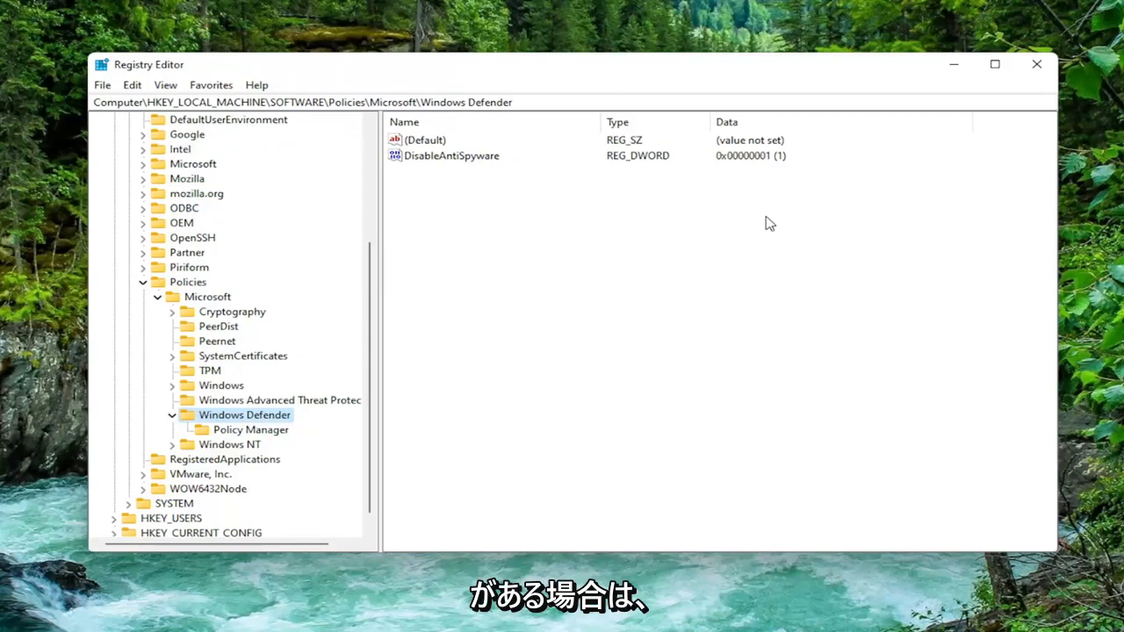
mouse_move(514, 211)
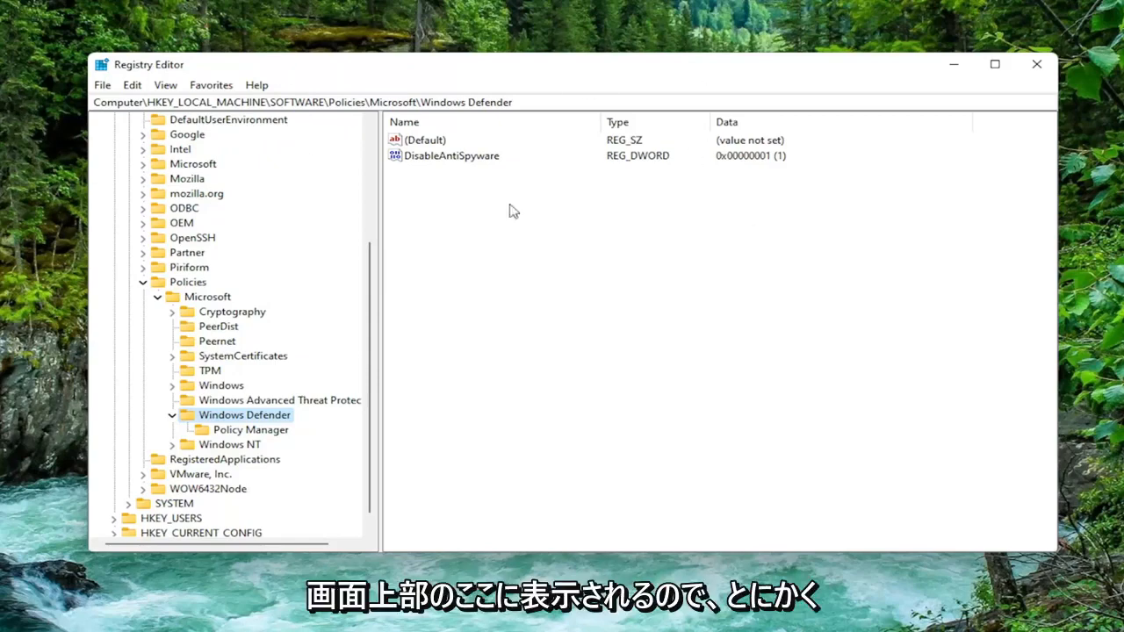
mouse_move(507, 317)
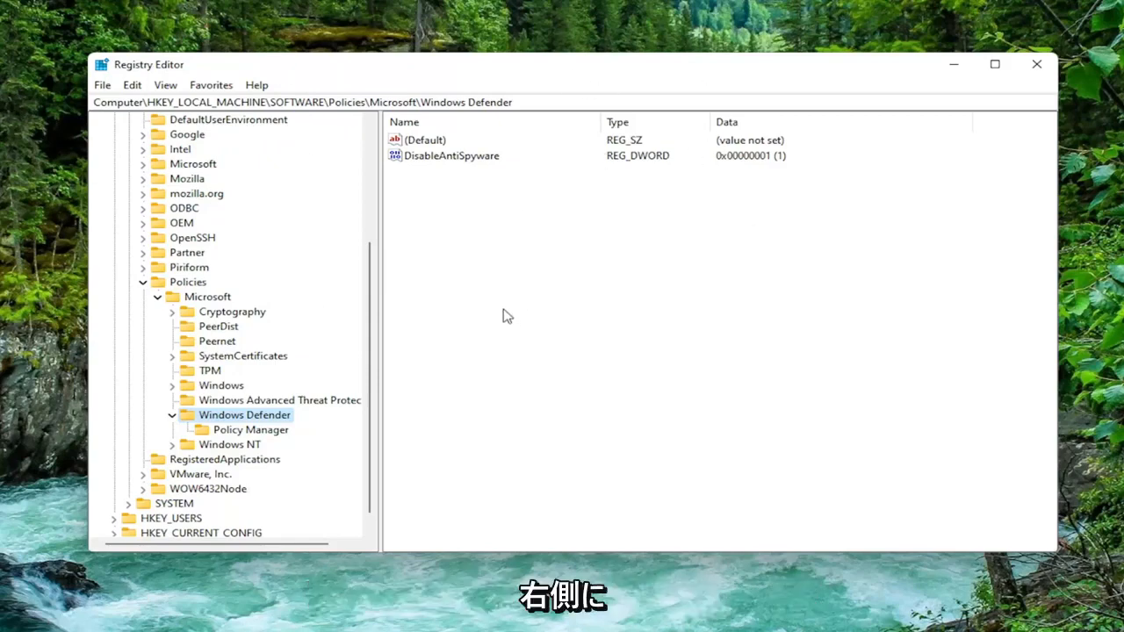
mouse_move(507, 266)
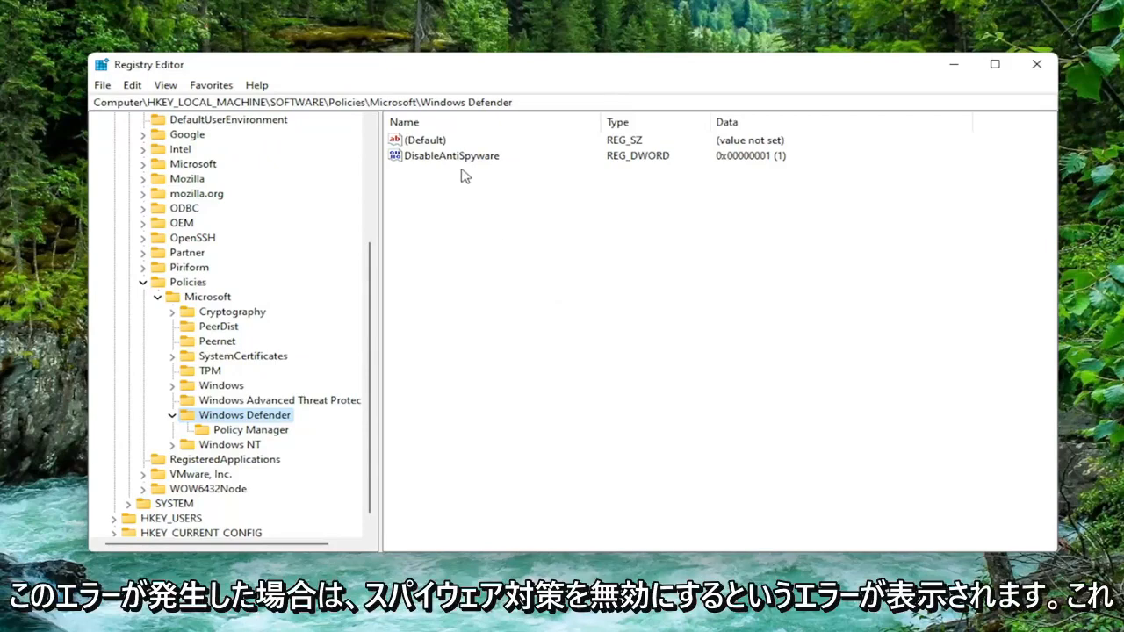
mouse_move(461, 162)
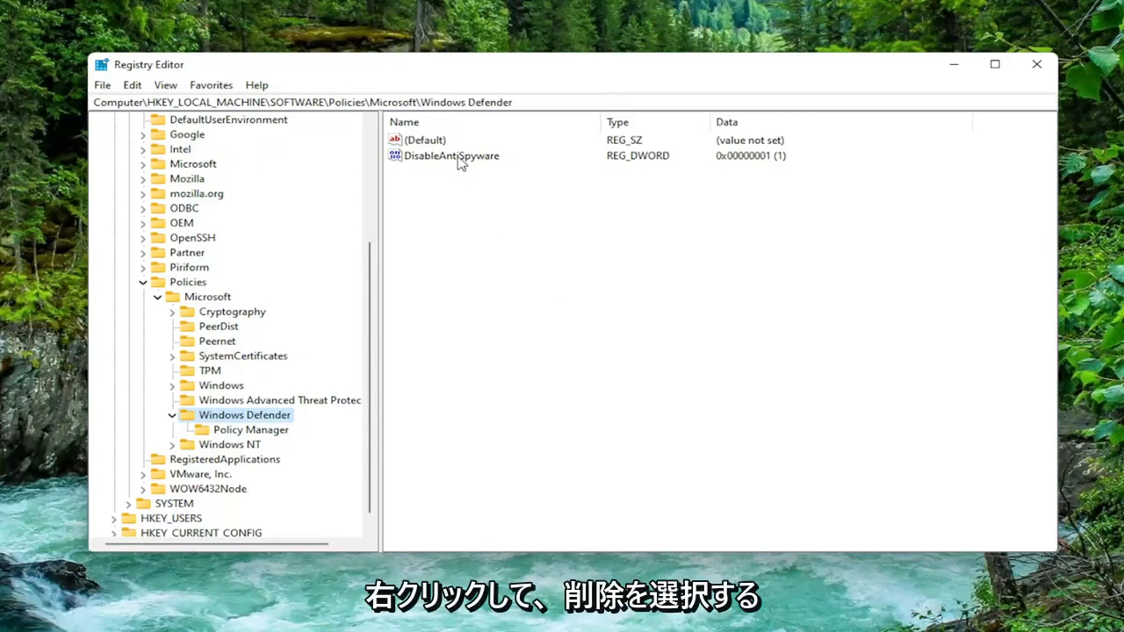
Step: Delete the DisableAntiSpyware DWORD and confirm in the Confirm Value Delete dialog
click(451, 155)
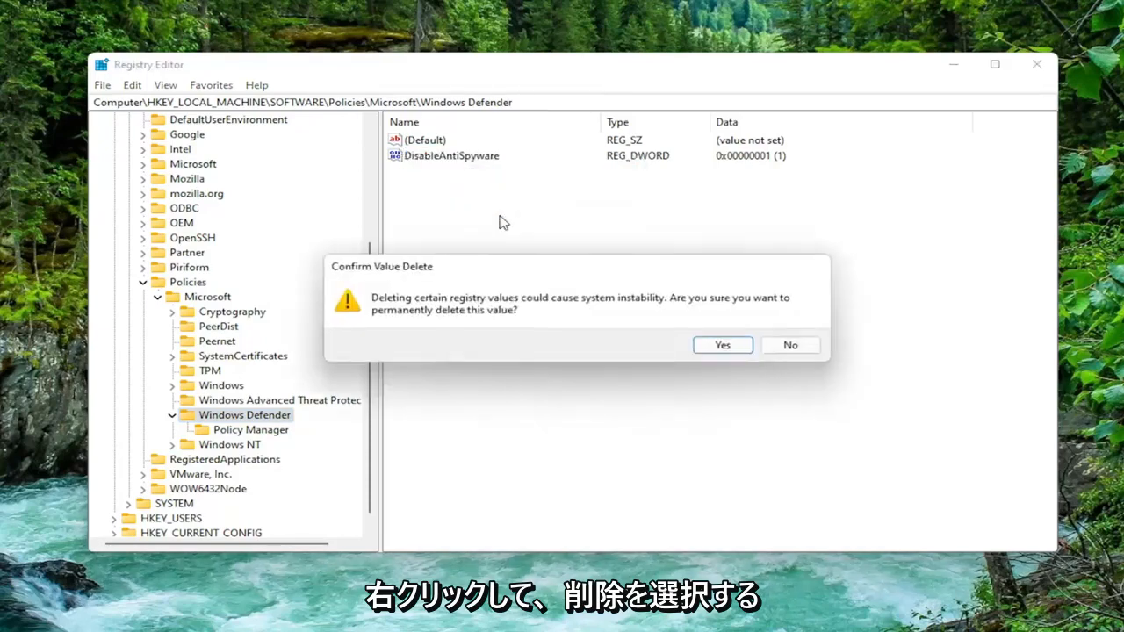
mouse_move(395, 317)
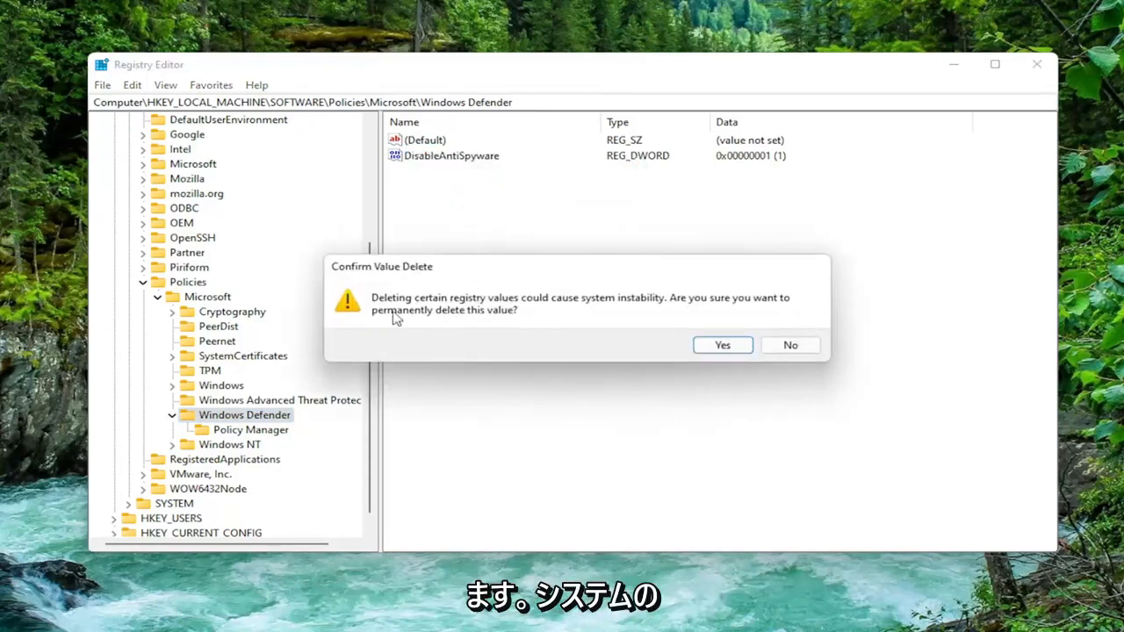
mouse_move(615, 316)
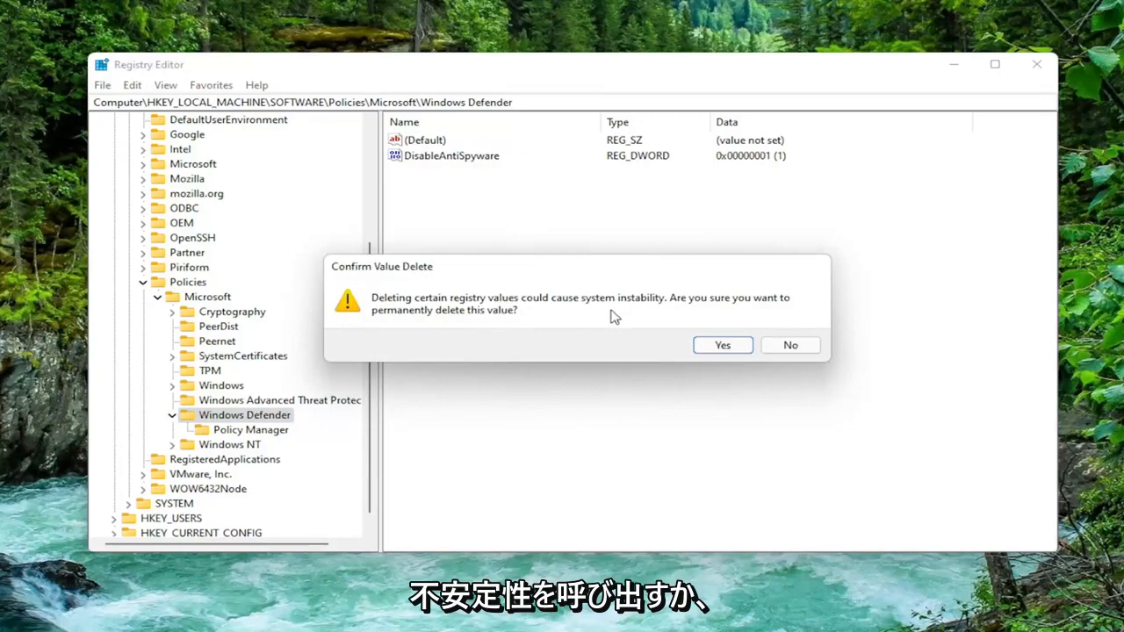
click(722, 345)
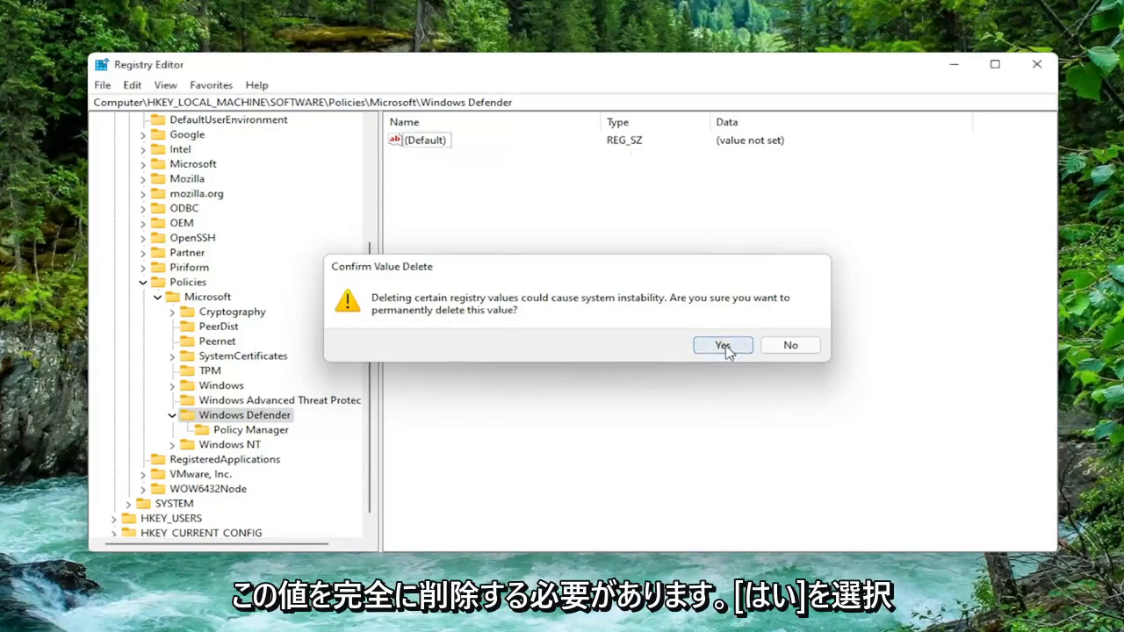
click(722, 345)
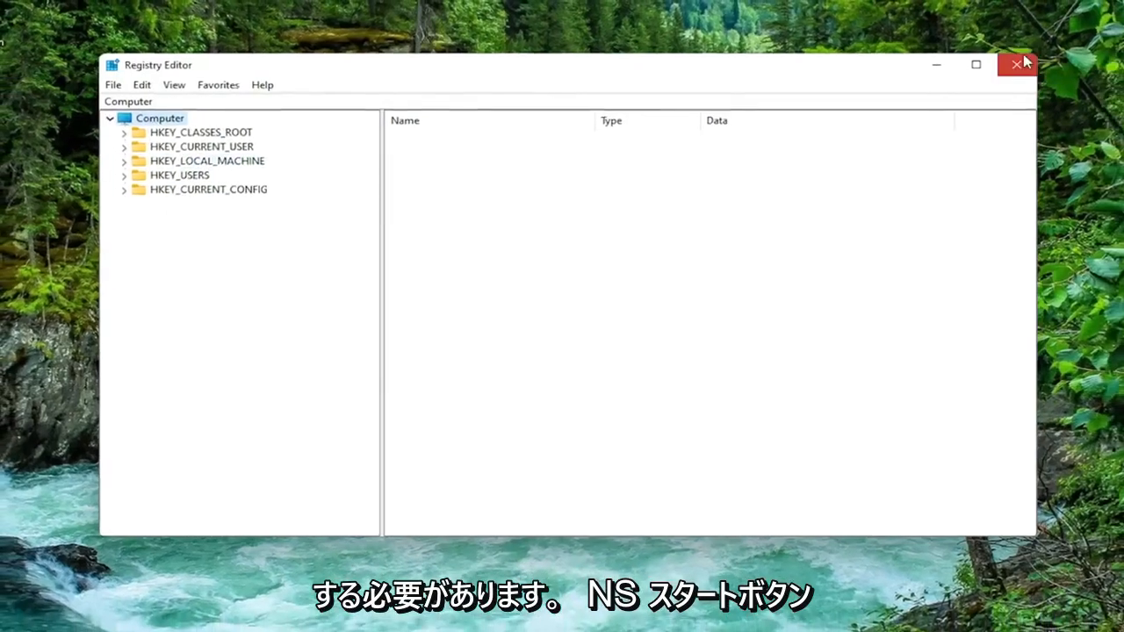
Step: Close Registry Editor and restart the PC from the Start right-click menu
click(1014, 65)
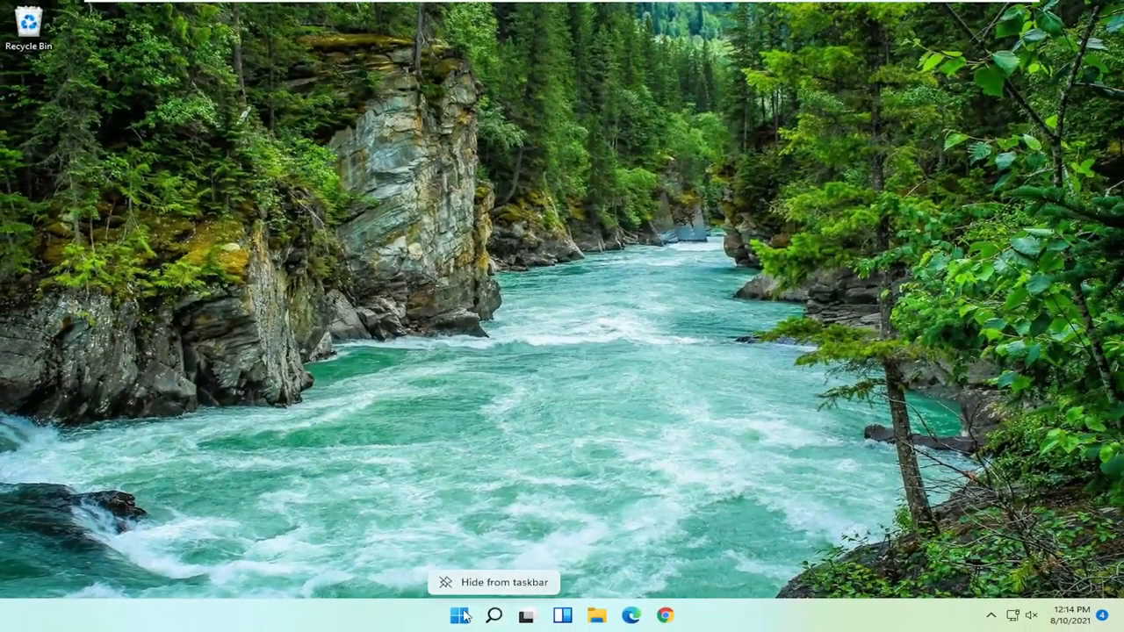
right_click(455, 615)
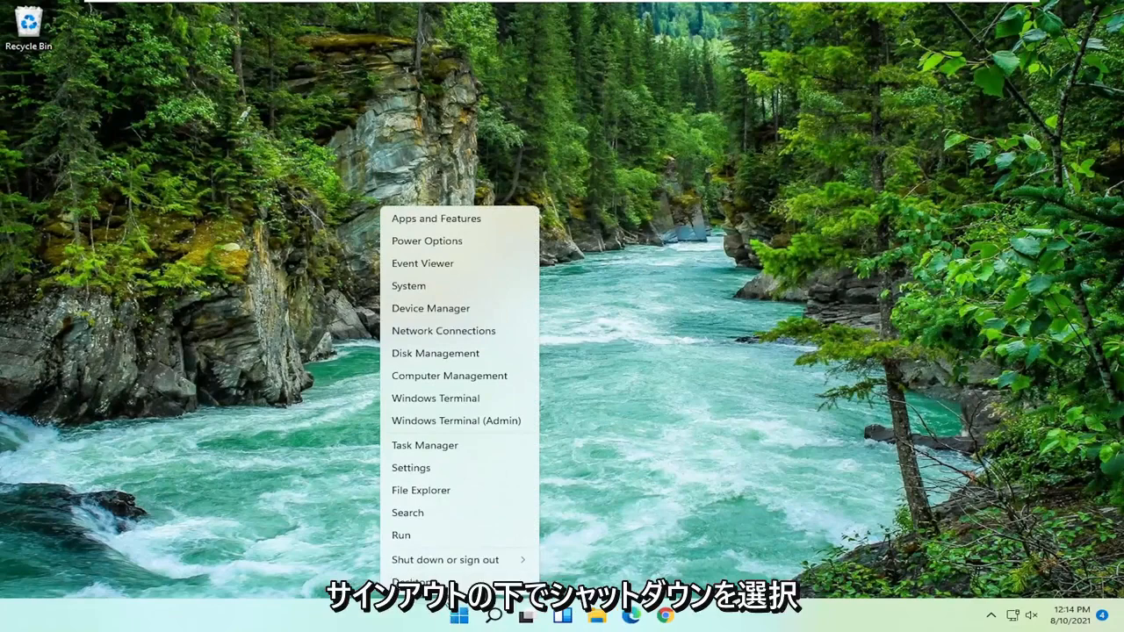
click(451, 560)
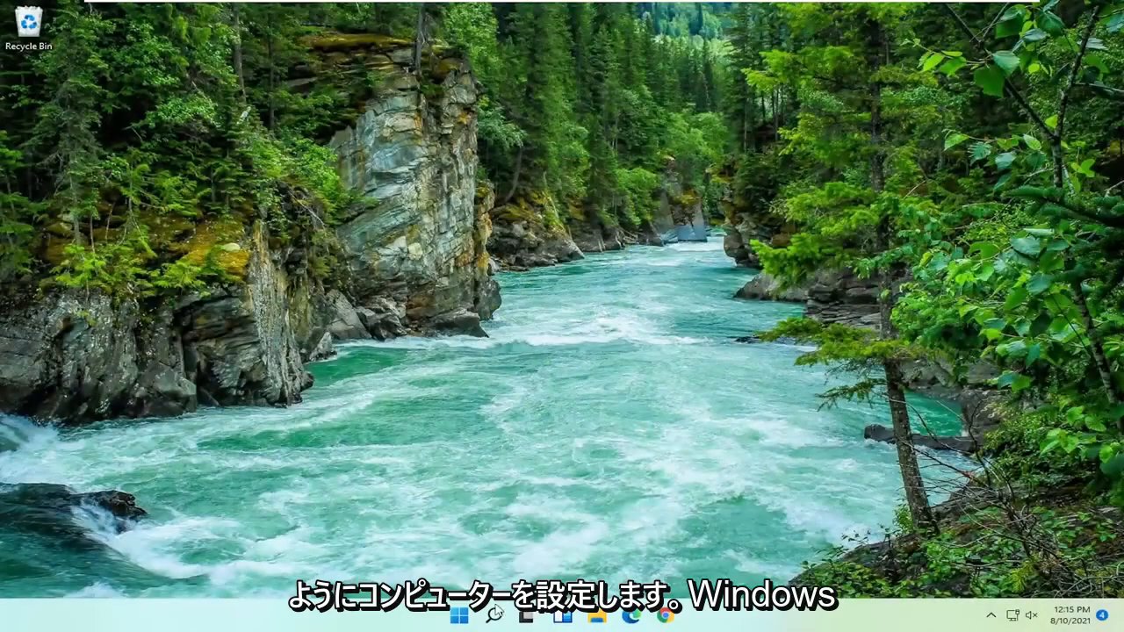
Step: Search 'windows security' and open the Windows Security app from Best match
click(480, 626)
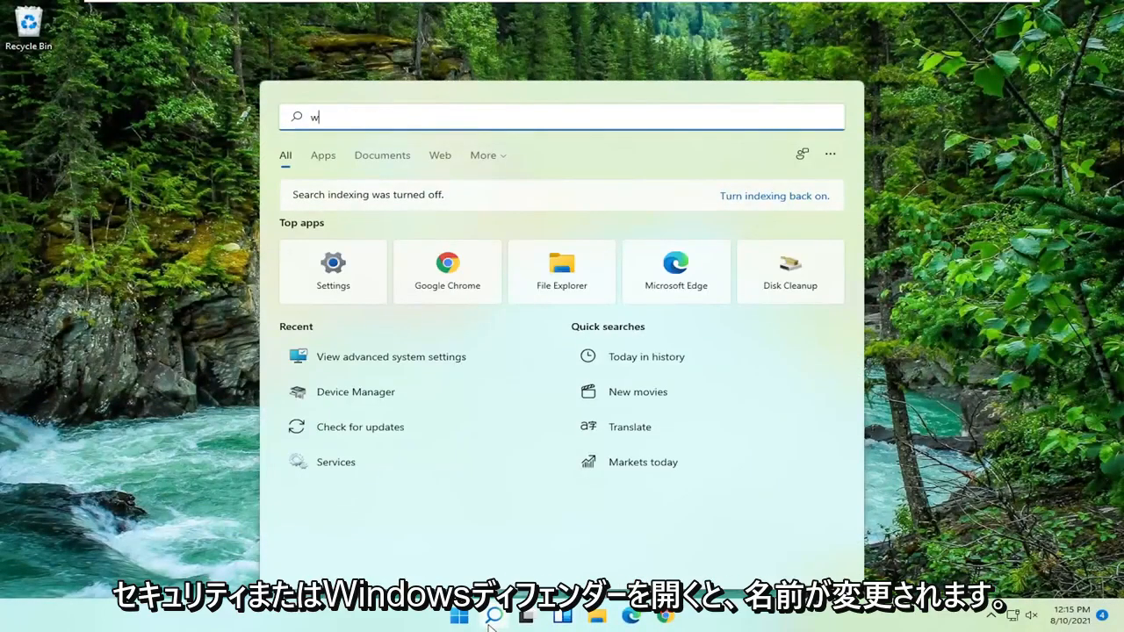
text(indows security)
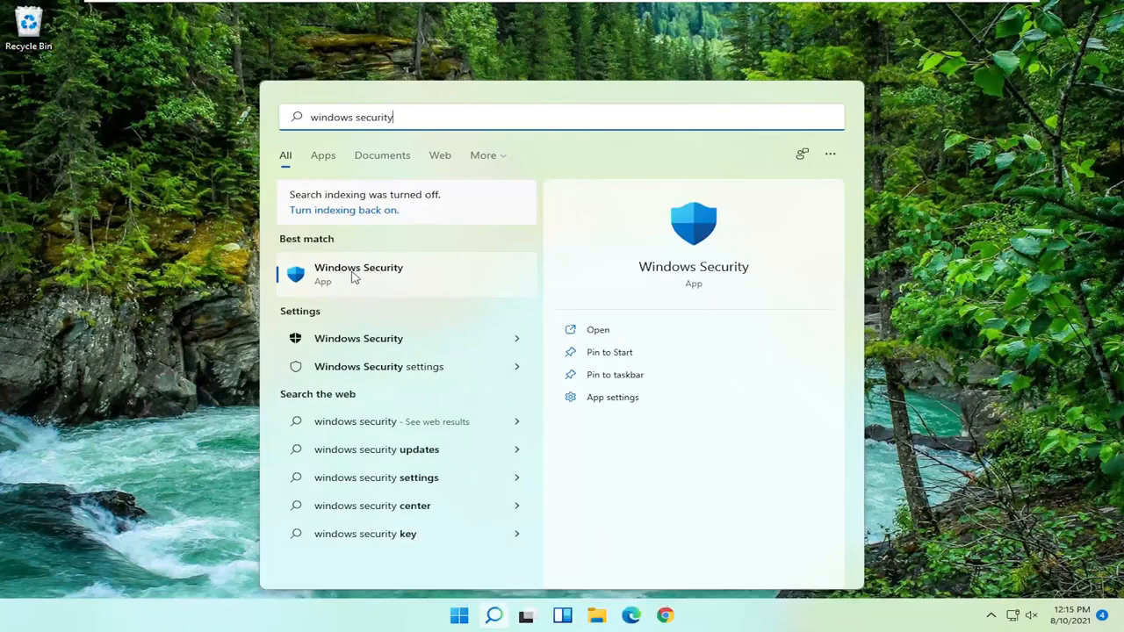
click(358, 273)
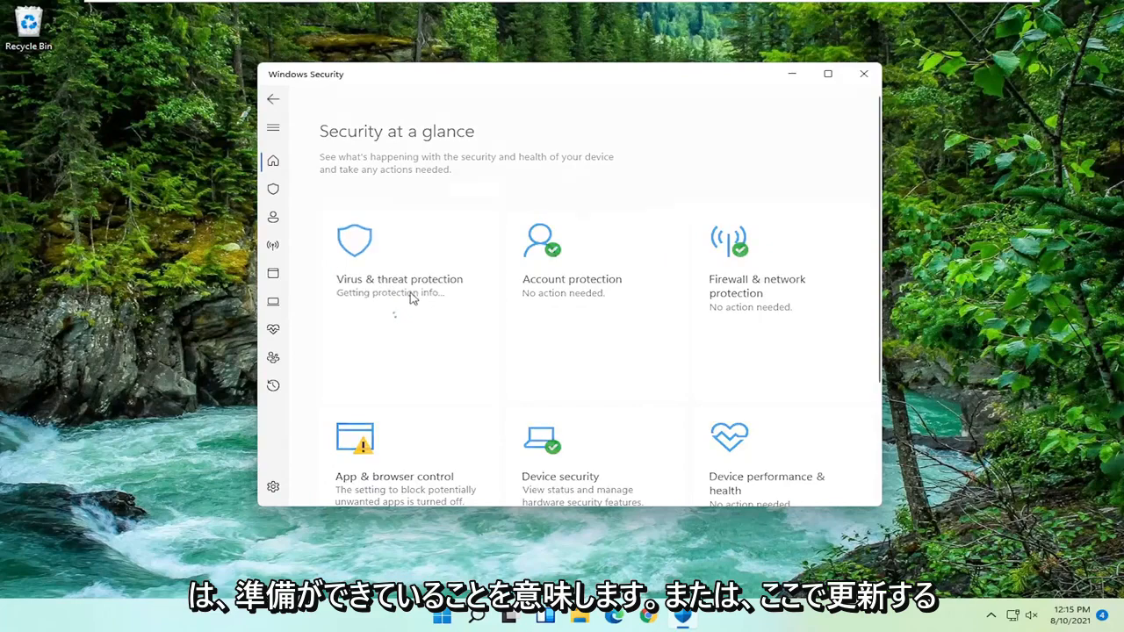
Step: Review the Security at a glance overview, then close Windows Security
click(399, 279)
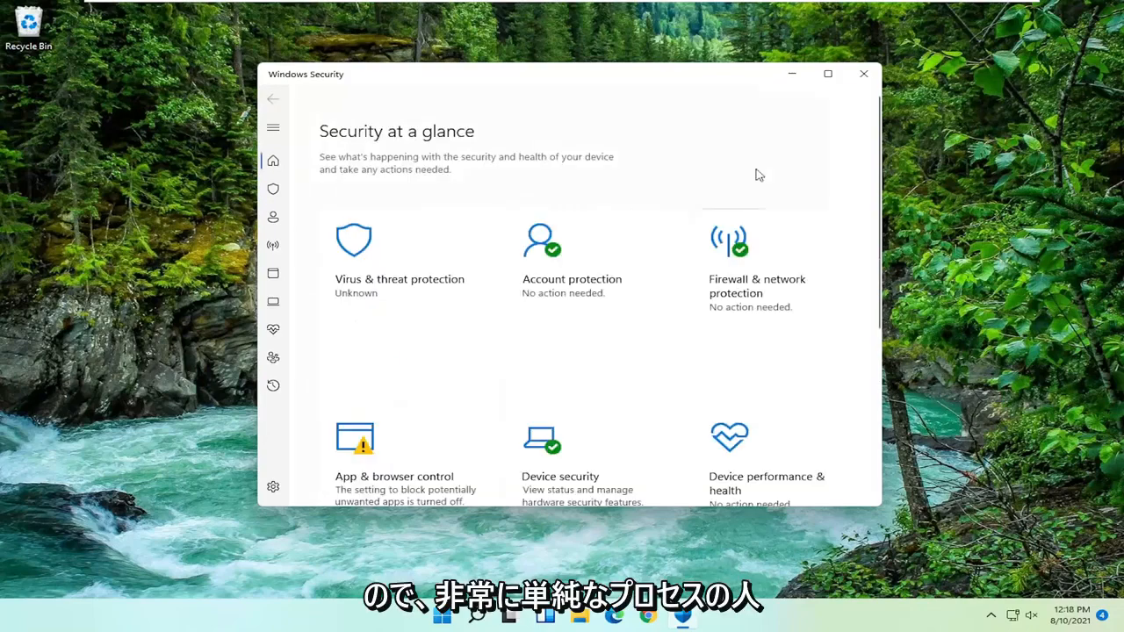
click(859, 74)
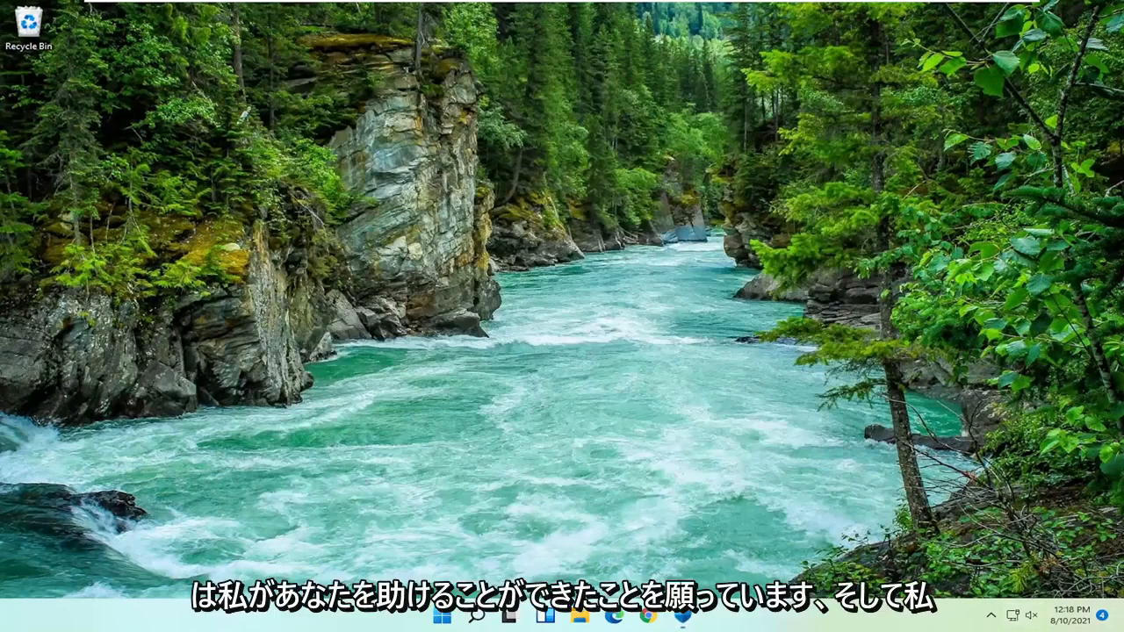